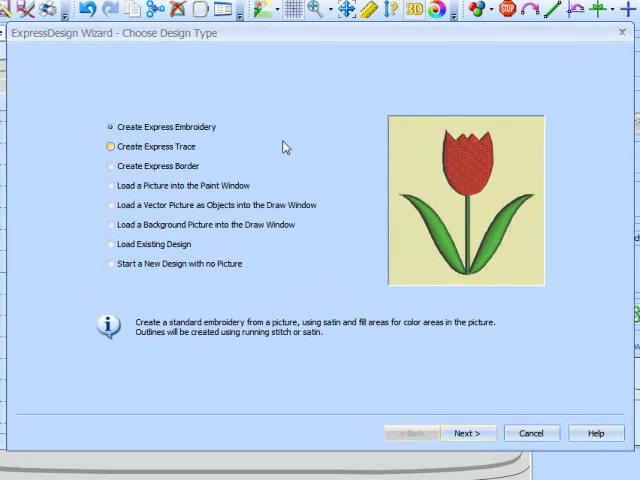
Choose Create Express Border and load the Happy Sun picture from the picture browser.
click(112, 166)
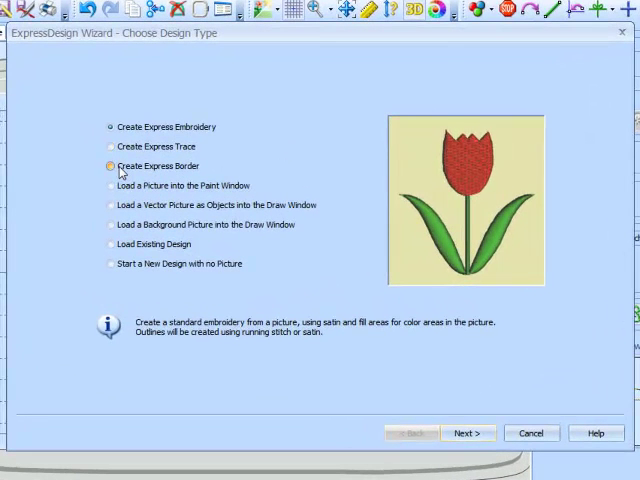
click(468, 432)
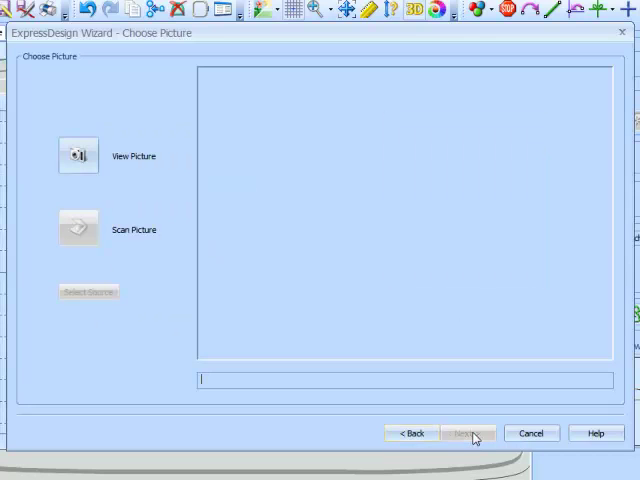
click(78, 156)
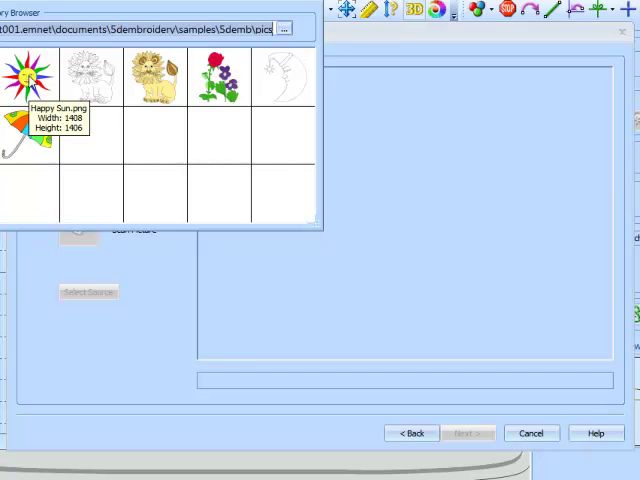
double_click(28, 78)
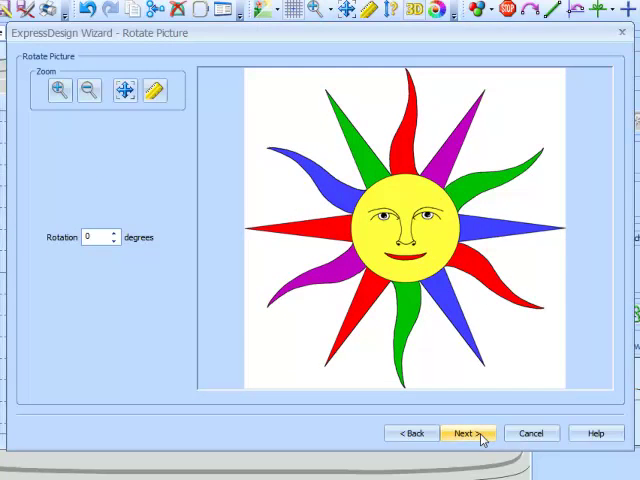
Keep the sun picture unrotated, accept the monochrome threshold and leave it uncropped.
click(464, 432)
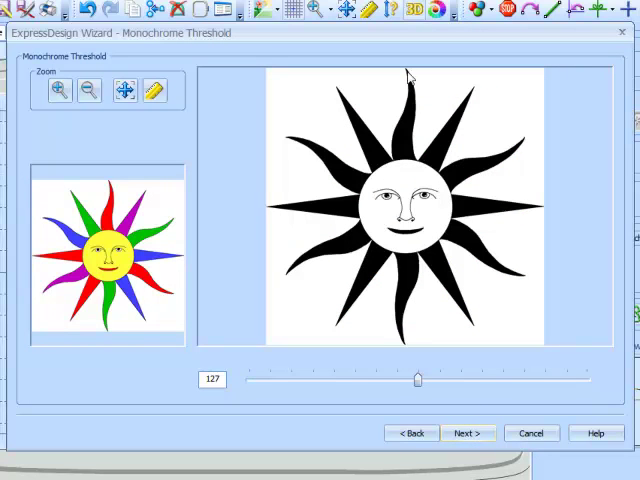
mouse_move(410, 338)
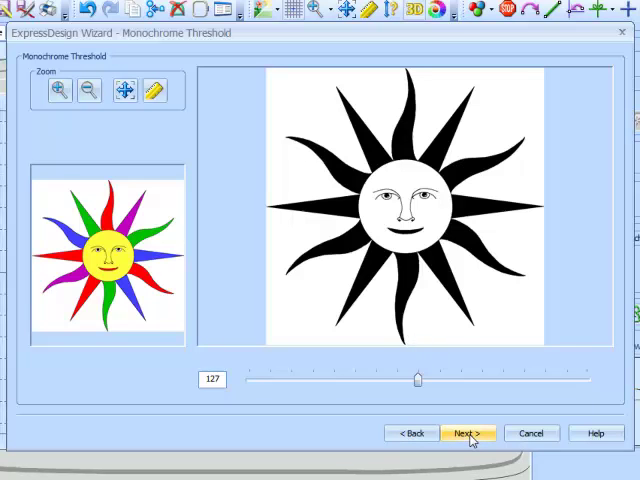
click(468, 432)
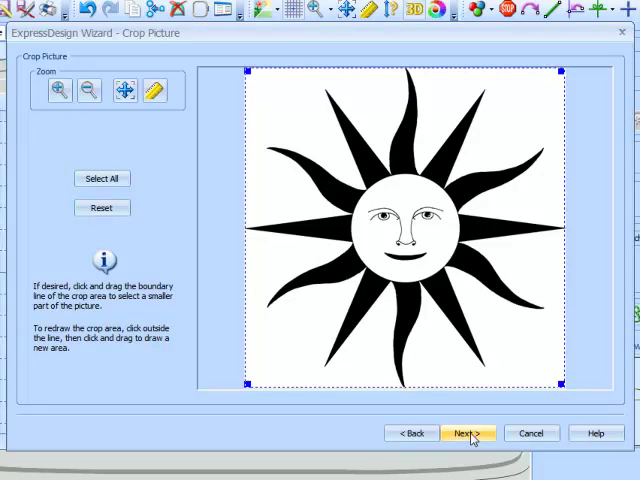
click(468, 432)
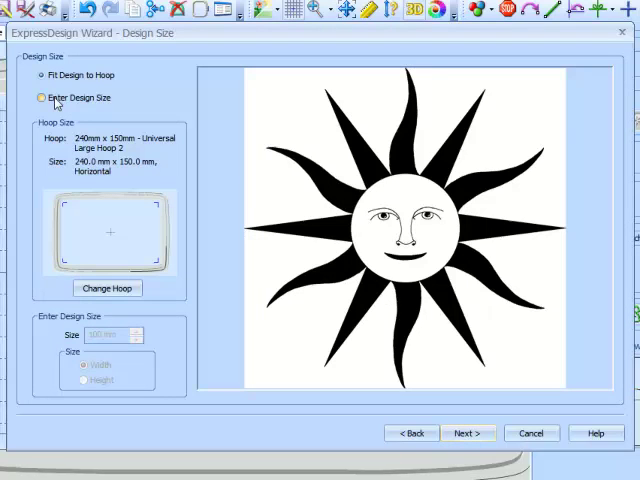
Enter the design size manually as 70 mm width and process the sun outline.
click(40, 96)
text(70)
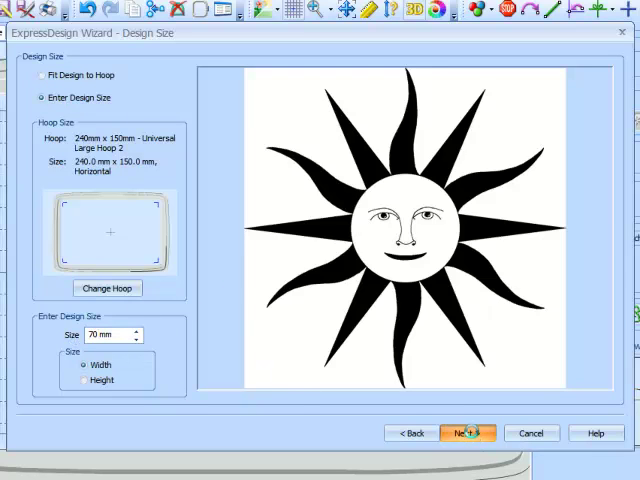
click(466, 432)
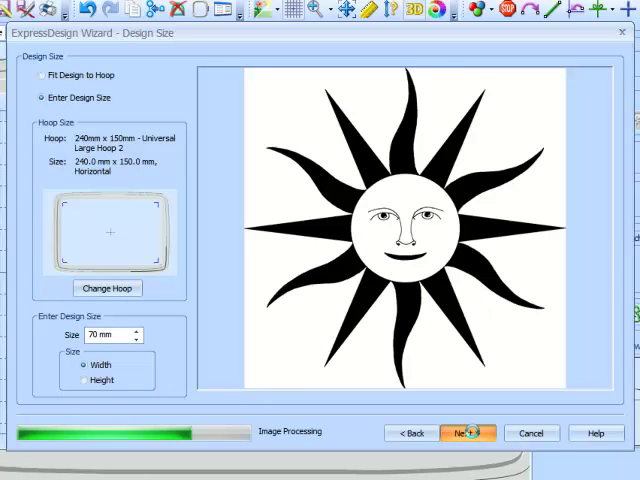
click(464, 432)
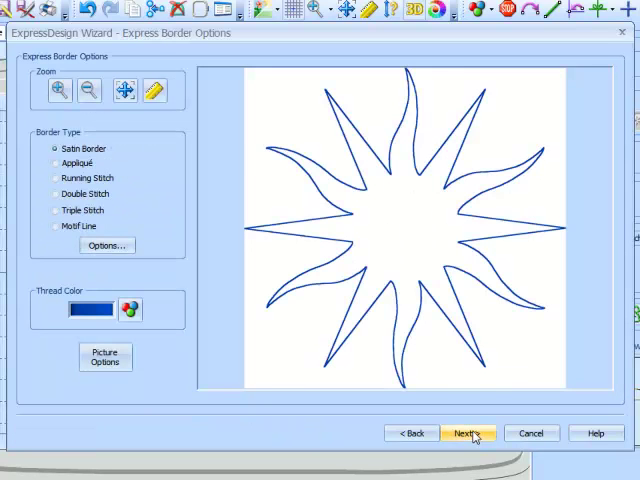
mouse_move(508, 360)
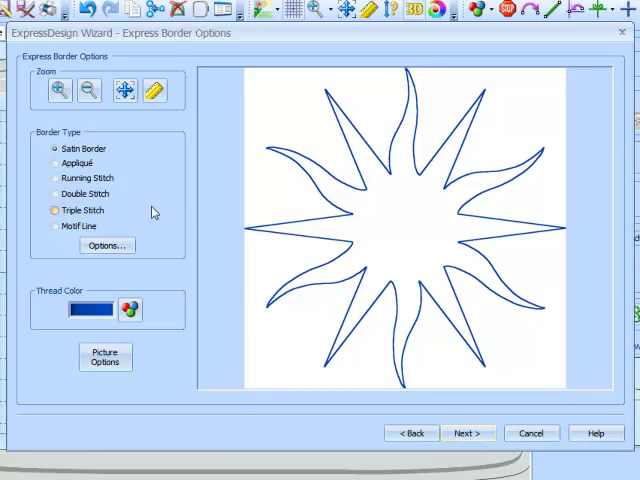
Set the border type to Running Stitch and bring up the thread colour selection.
click(56, 176)
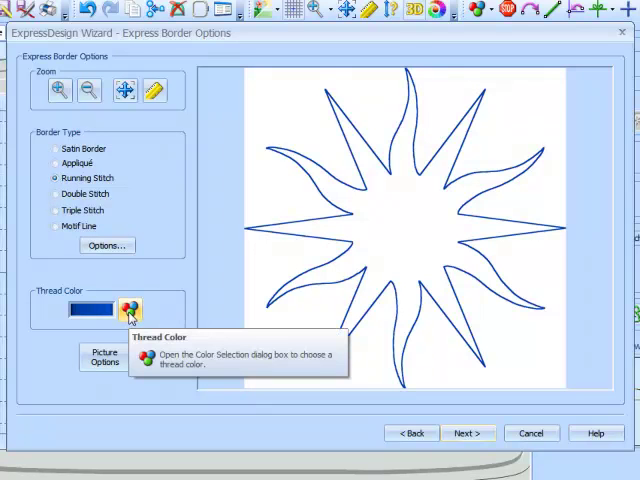
click(128, 308)
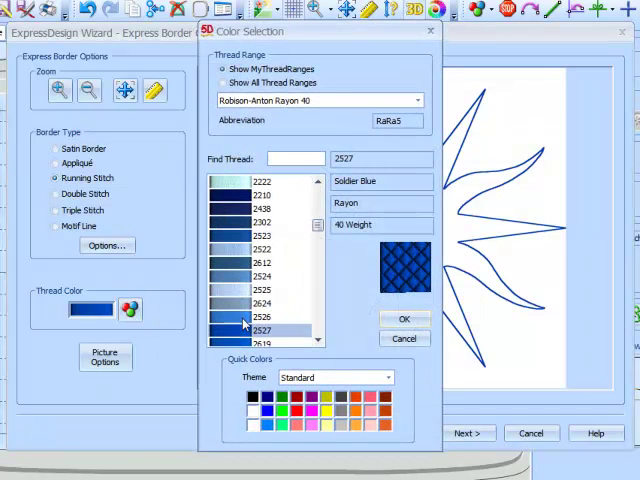
Show all thread ranges, choose Inspira Cutwork Needle and confirm red thread 1.
click(224, 82)
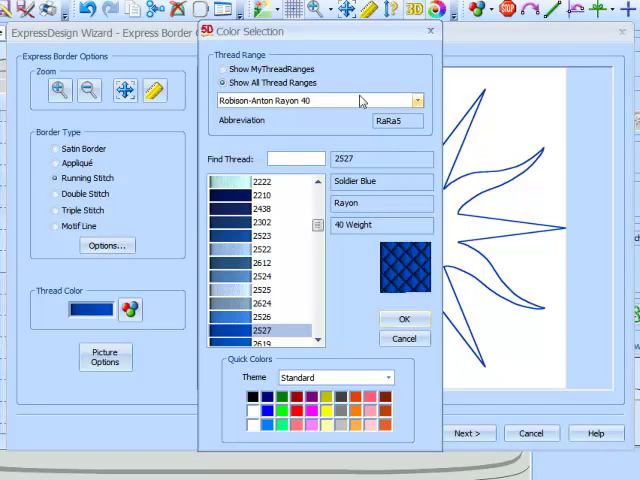
click(416, 100)
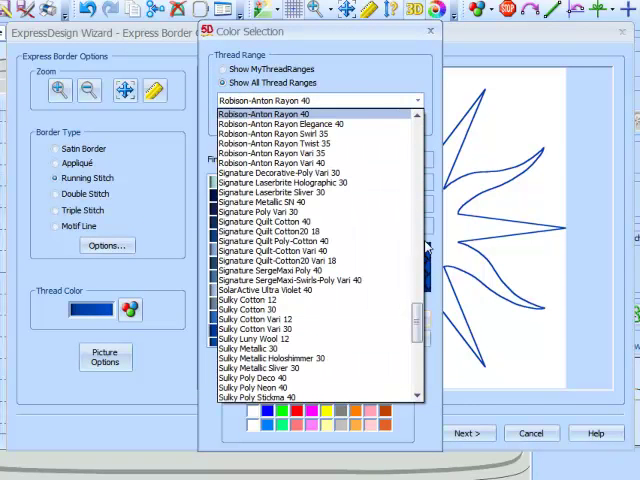
scroll(up, 3)
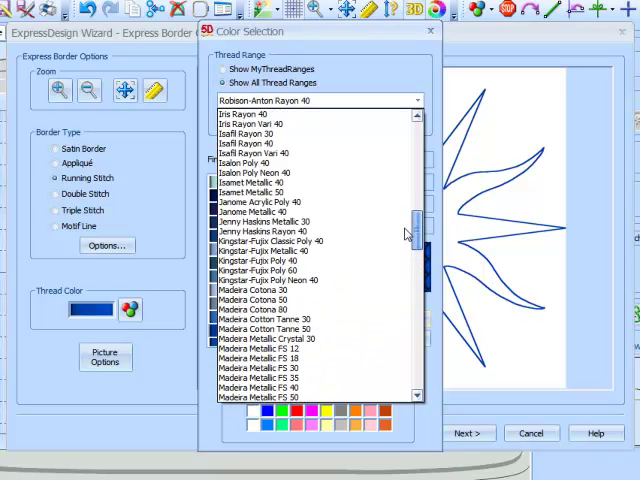
scroll(up, 3)
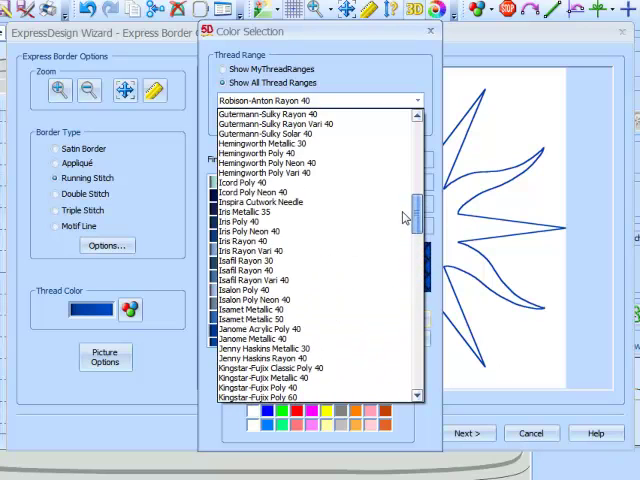
click(254, 200)
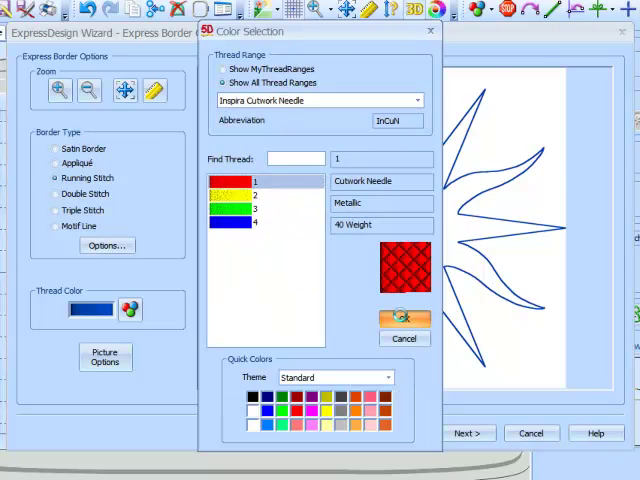
click(404, 318)
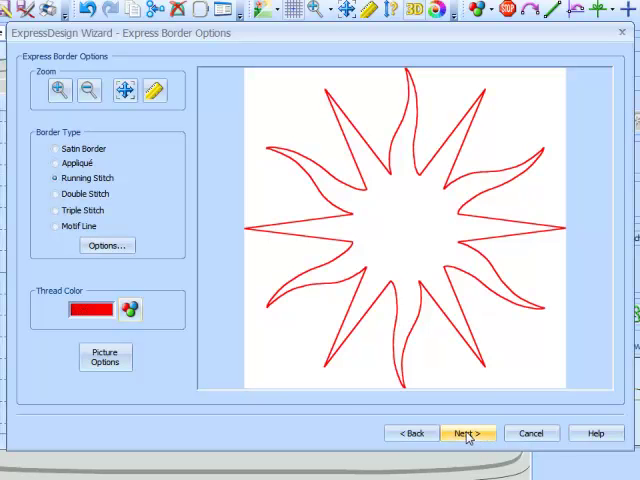
Review the design preview and finish the wizard, placing the red sun outline.
click(464, 432)
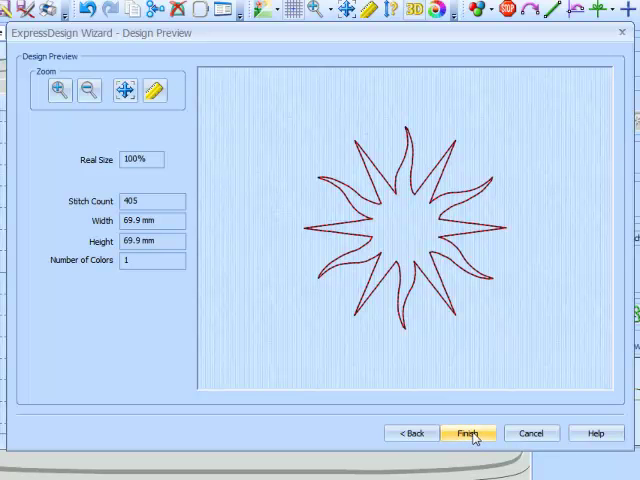
click(468, 432)
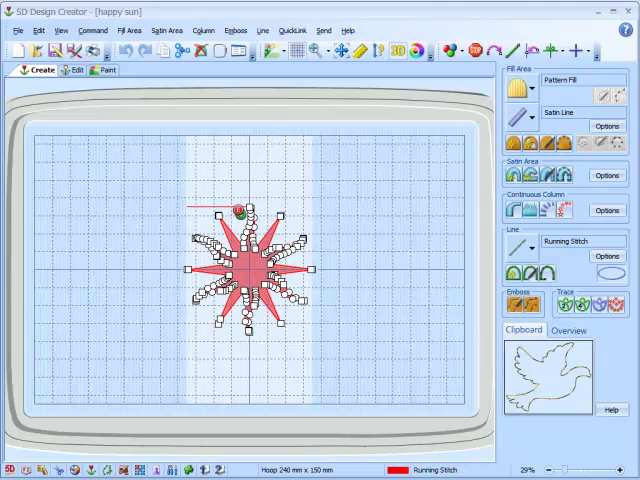
mouse_move(304, 330)
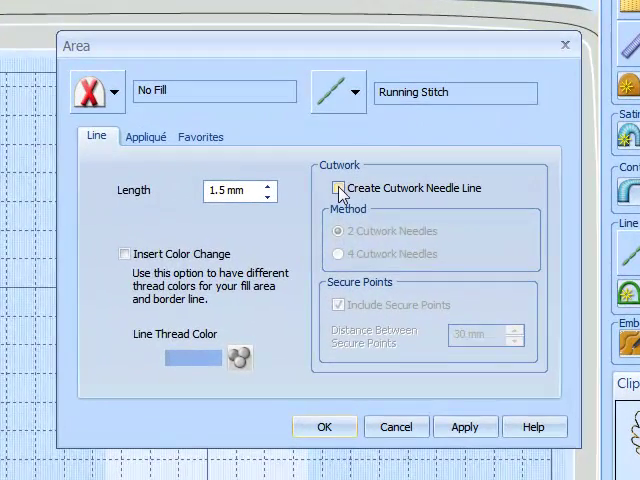
Apply a 0.3 mm cutwork needle line with 2 needles and secure points to the outline.
click(340, 188)
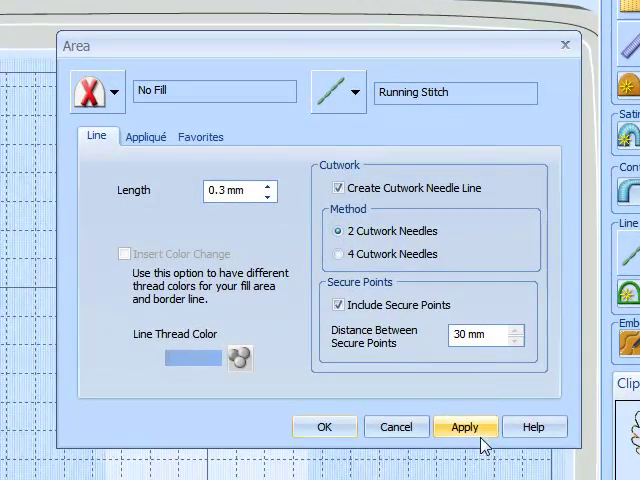